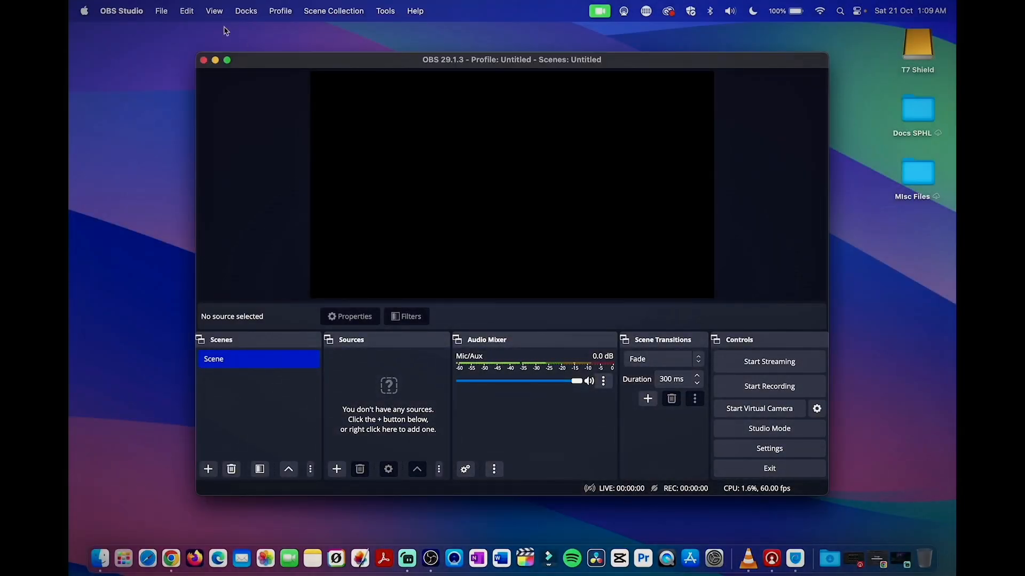
Step: Reveal the obs-studio settings folder in Finder via File > Show Settings Folder
{"action": "left_click", "coordinate": [160, 11]}
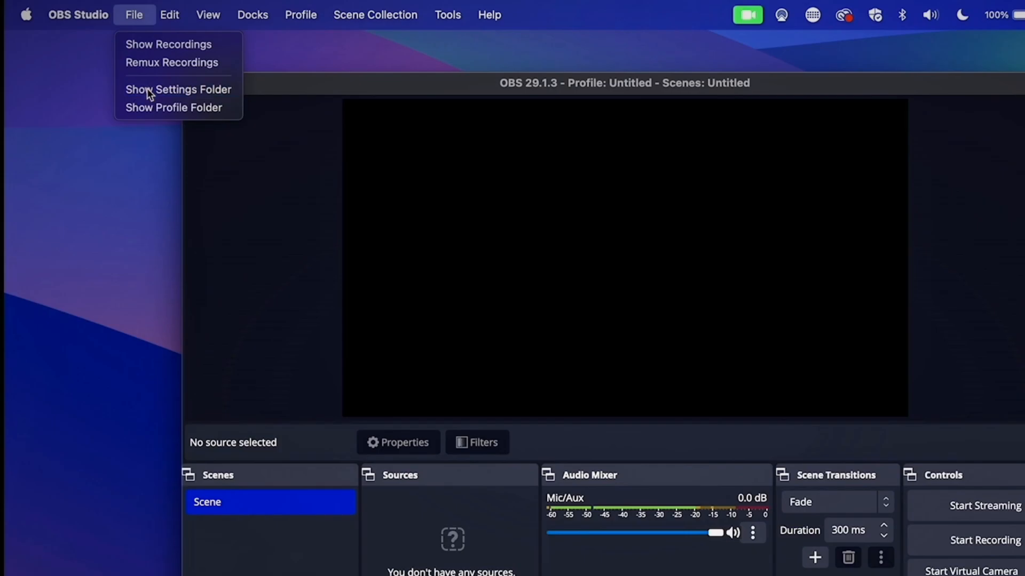
{"action": "left_click", "coordinate": [178, 90]}
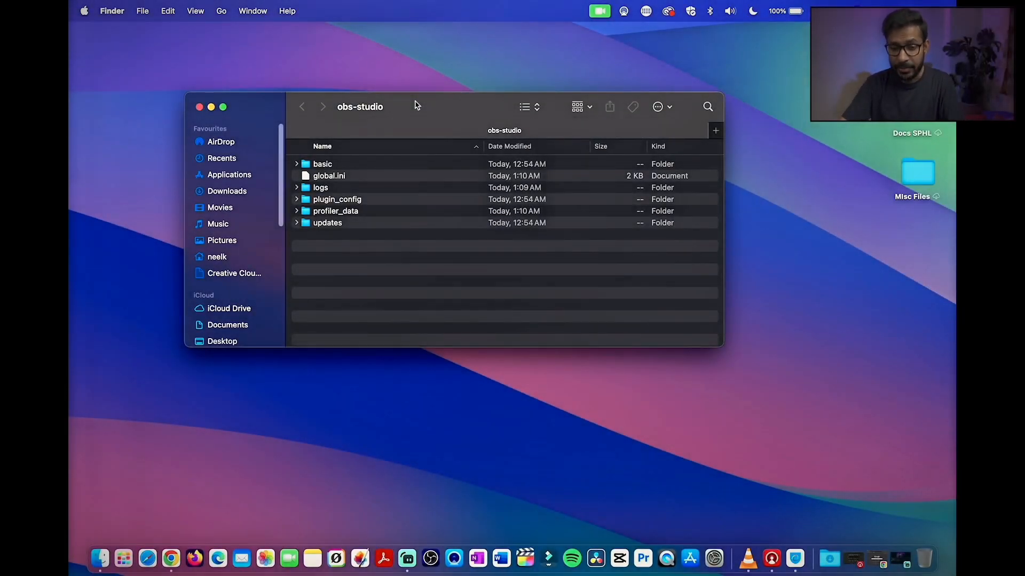
Step: Move all settings folder items, including basic, global.ini, logs and updates, to the Bin
{"action": "key", "text": "cmd+a"}
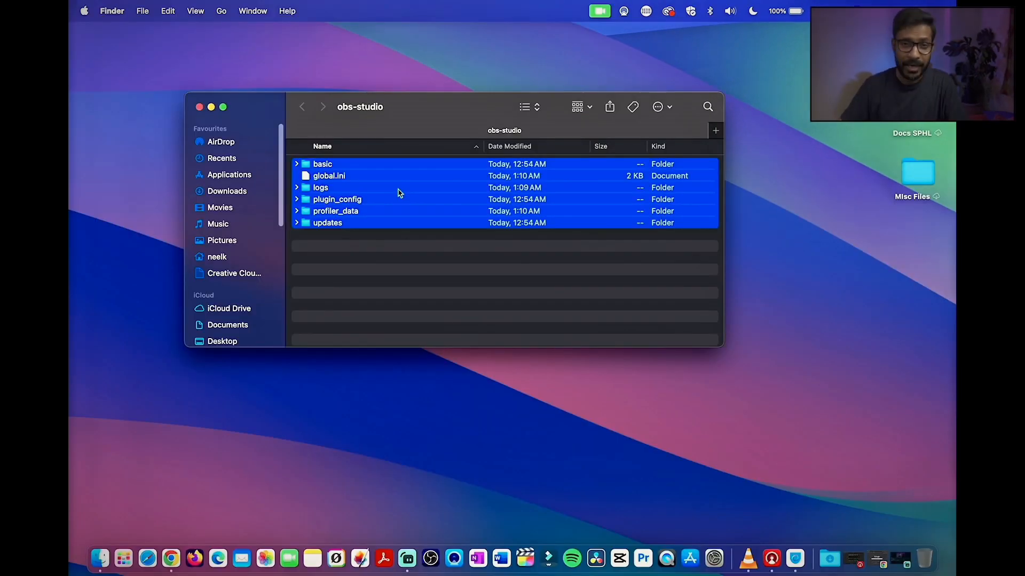
{"action": "key", "text": "shift+delete"}
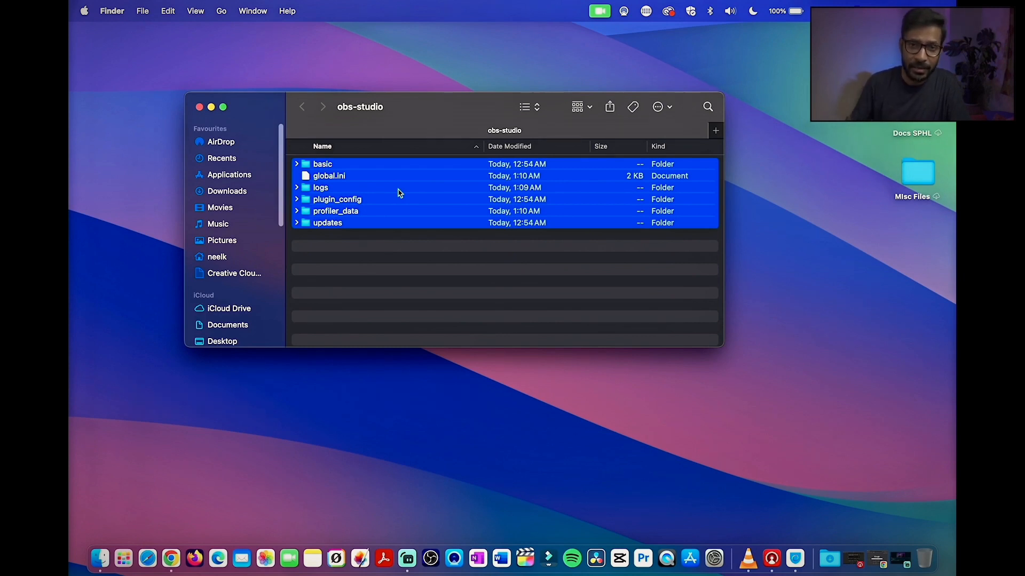
{"action": "right_click", "coordinate": [399, 193]}
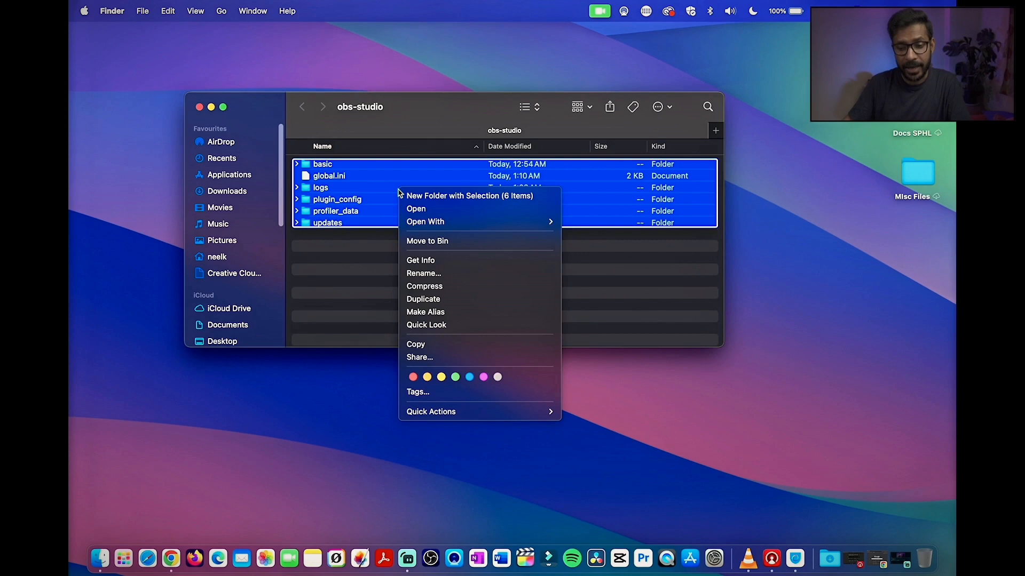
{"action": "mouse_move", "coordinate": [427, 241]}
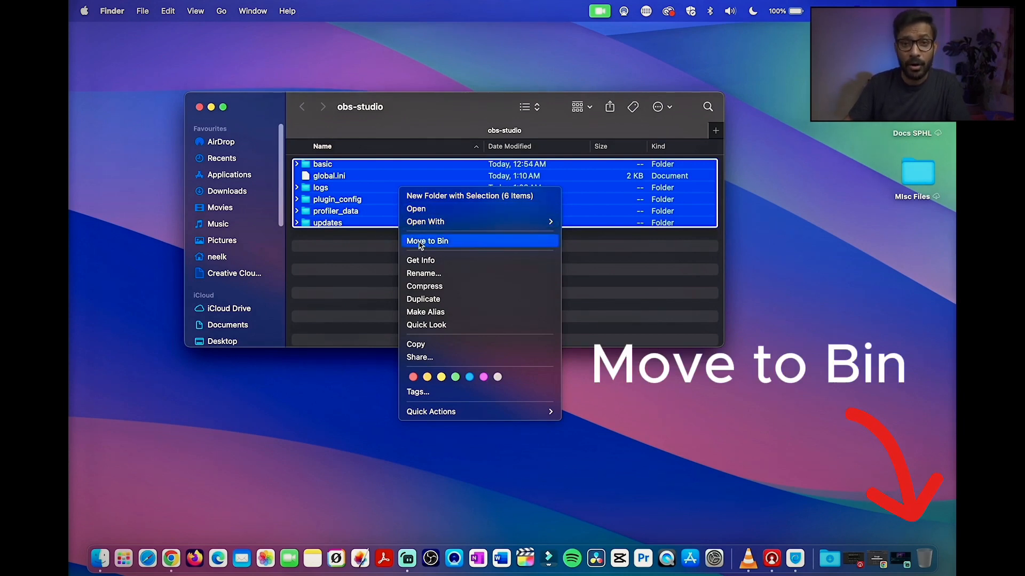
{"action": "left_click", "coordinate": [426, 241]}
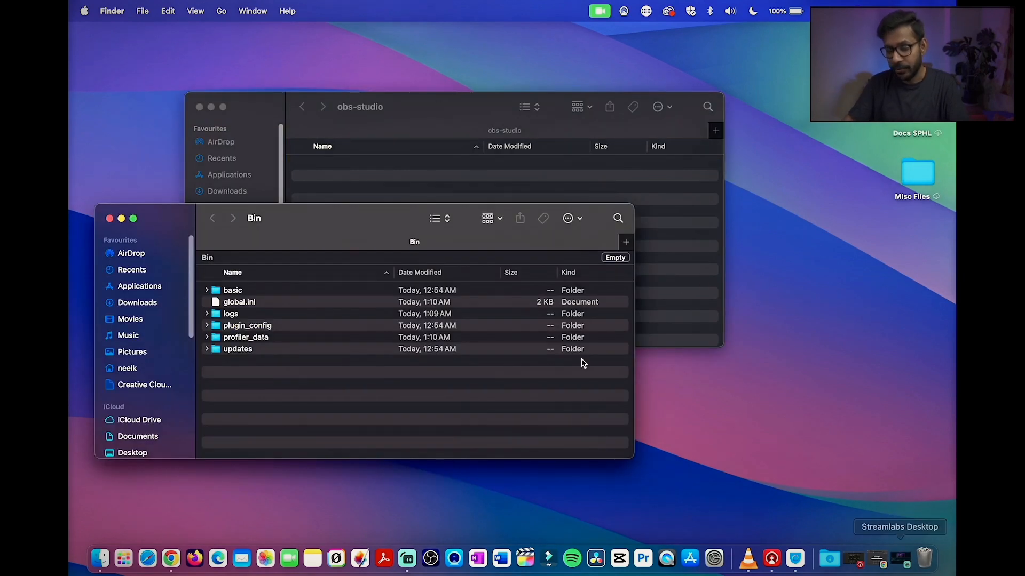
{"action": "left_click", "coordinate": [110, 218]}
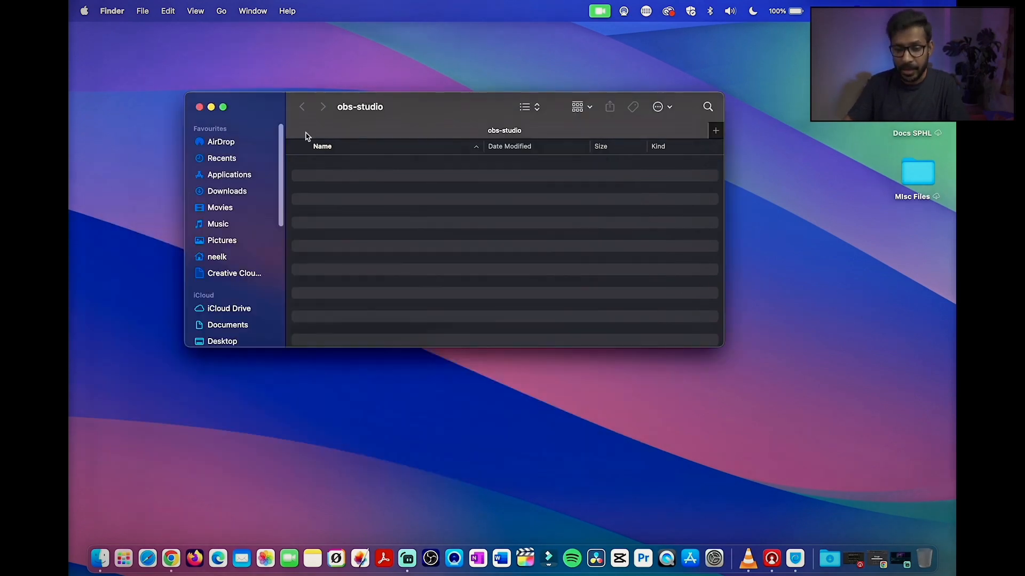
{"action": "left_click", "coordinate": [199, 107]}
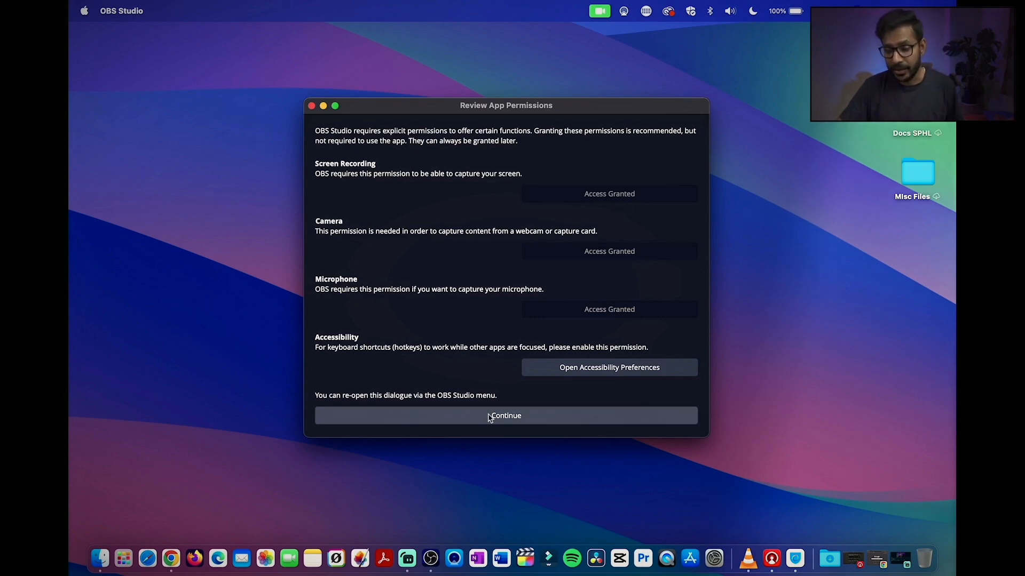
Step: Continue past the Review App Permissions dialog after relaunching OBS
{"action": "left_click", "coordinate": [506, 415]}
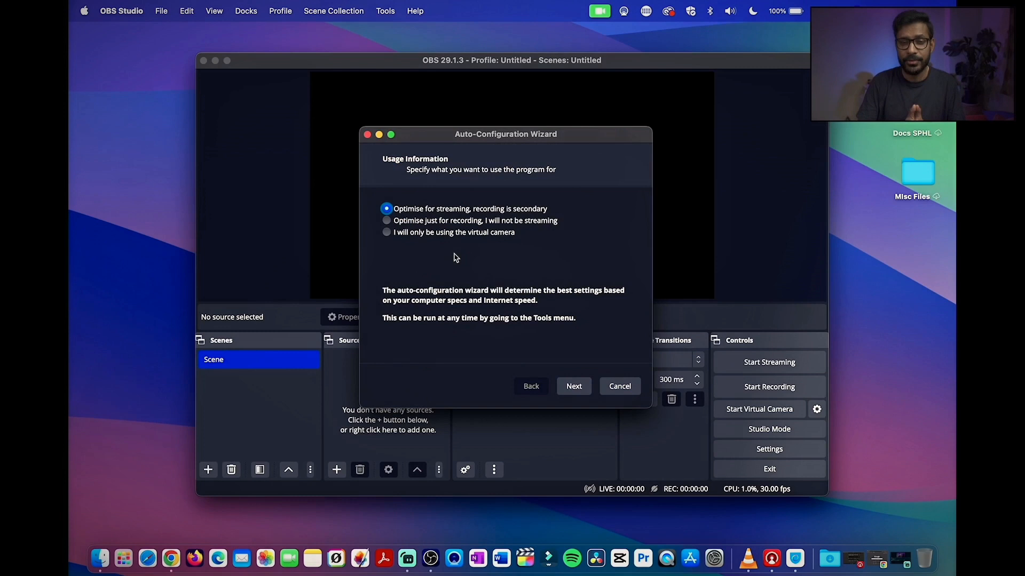
{"action": "mouse_move", "coordinate": [477, 217]}
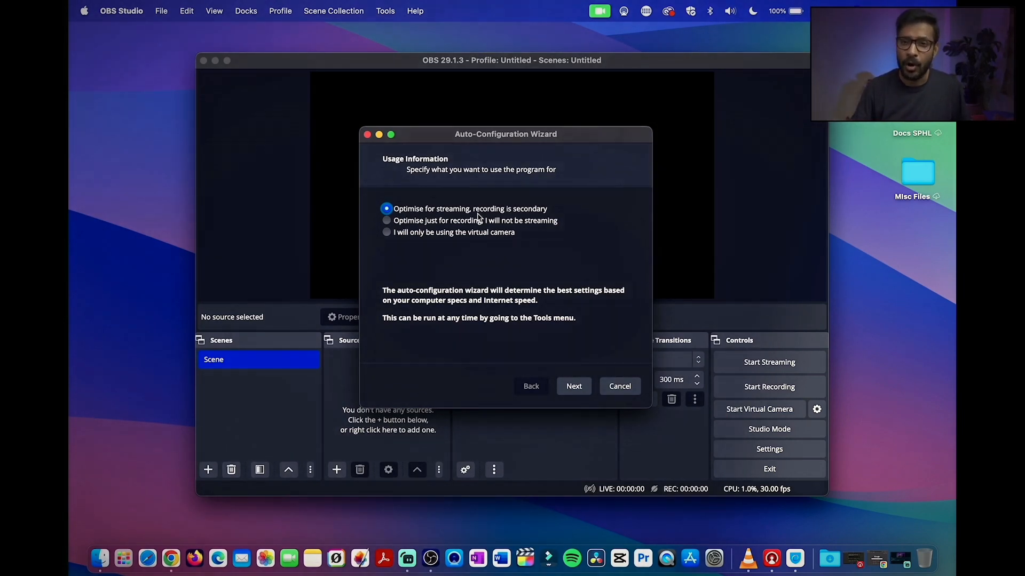
Step: Optimise just for recording and apply the recommended 1920x1080, 60 FPS H.264 settings
{"action": "left_click", "coordinate": [386, 221]}
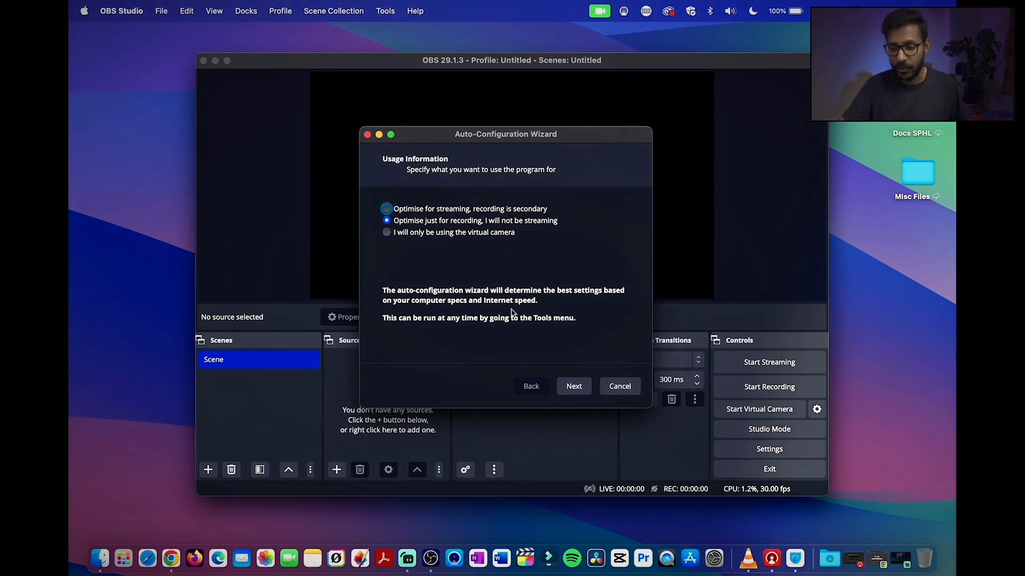
{"action": "left_click", "coordinate": [573, 386]}
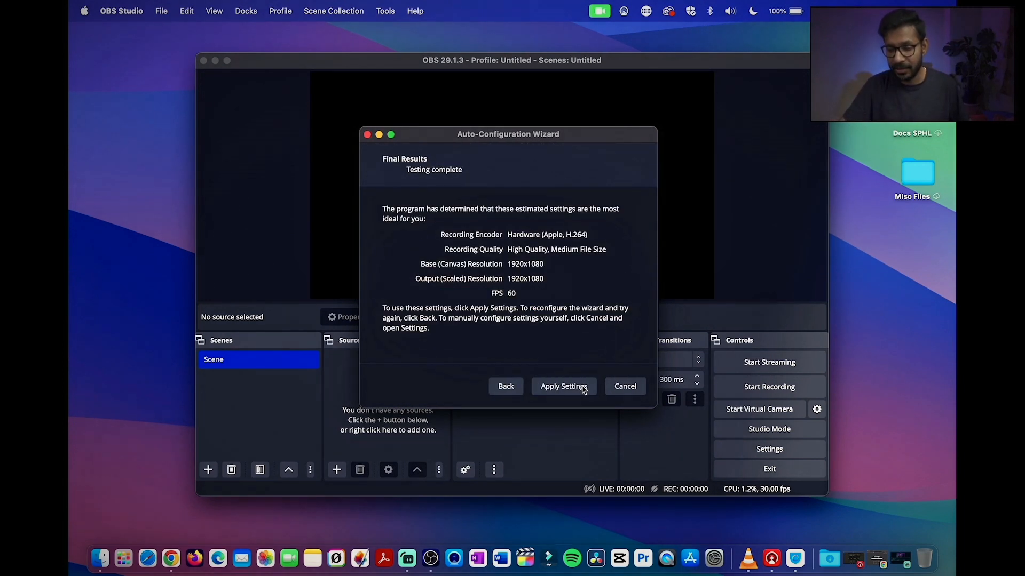
{"action": "left_click", "coordinate": [562, 387]}
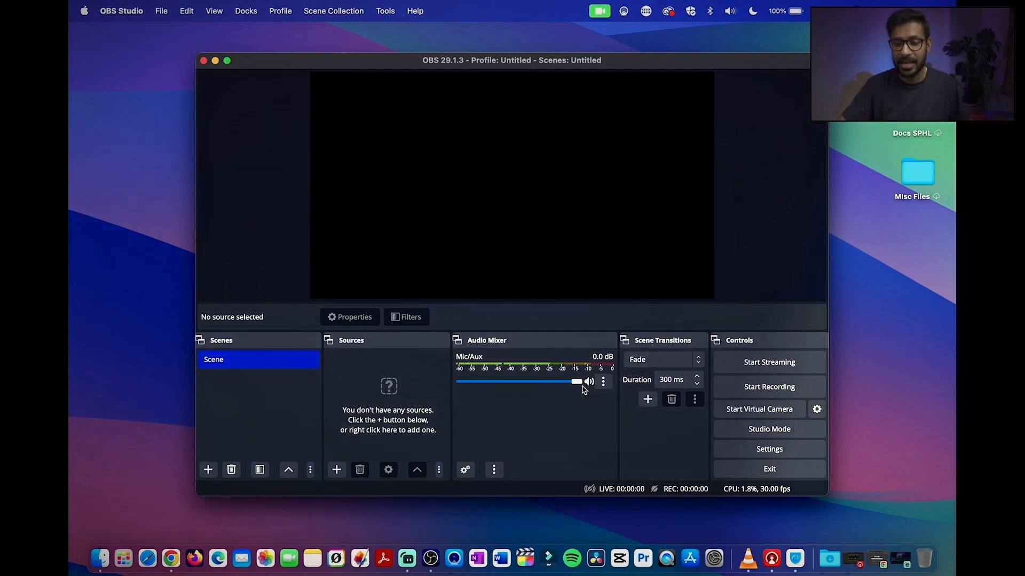